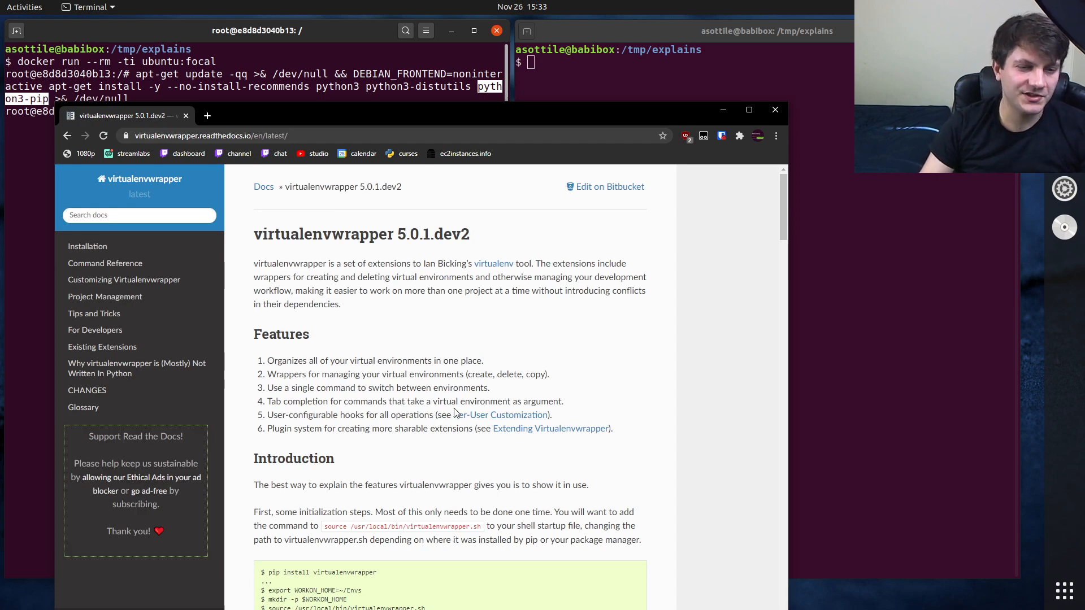
- Go to the Installation page of the docs and highlight bash in the Supported Shells list
scroll("down", 3)
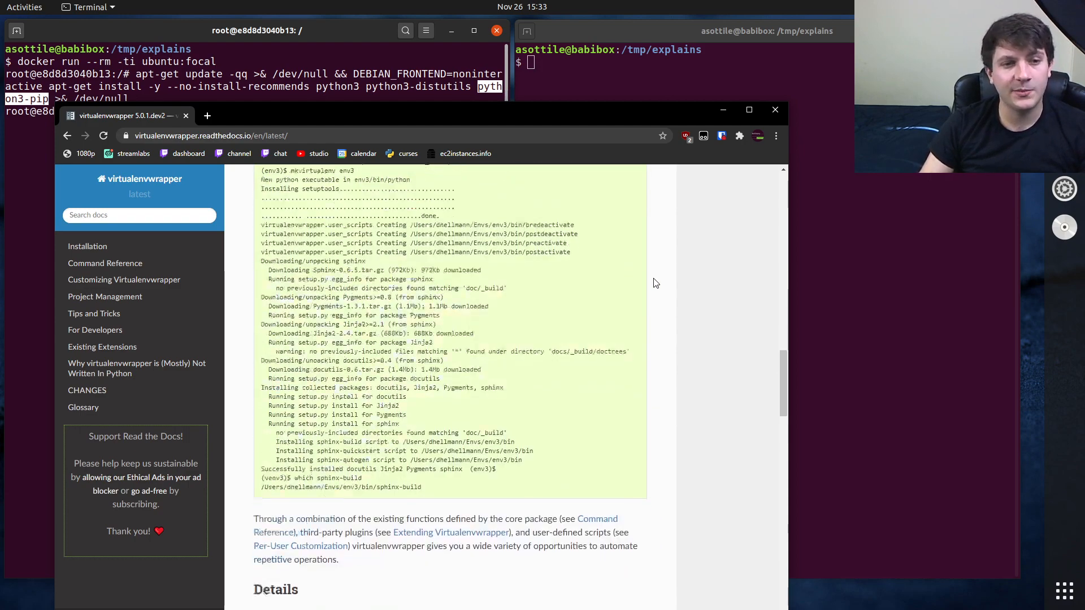
scroll("down", 3)
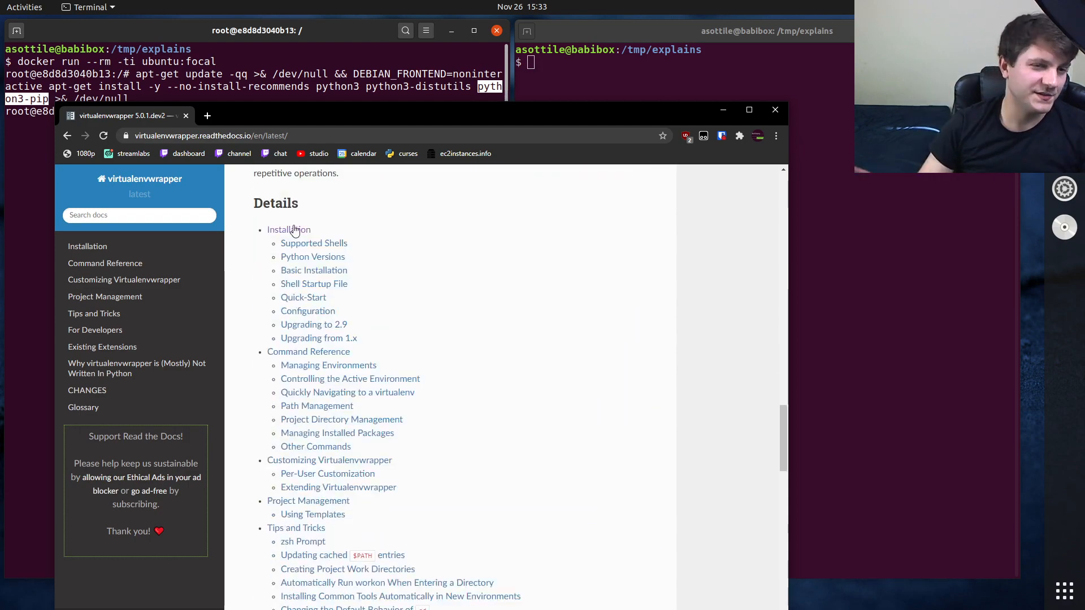
left_click(288, 230)
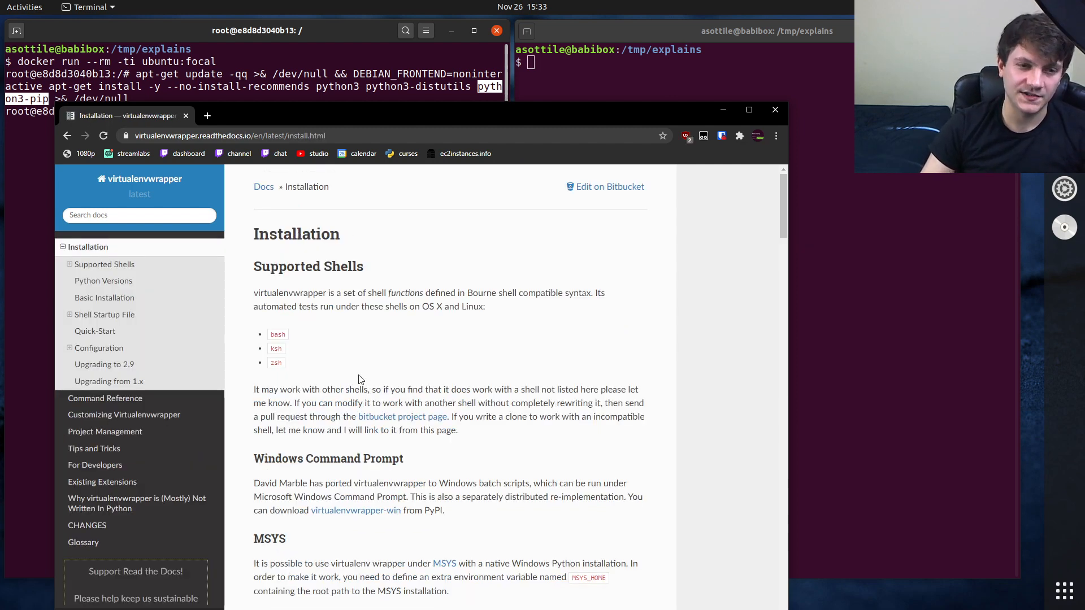
left_click_drag(274, 335, 277, 363)
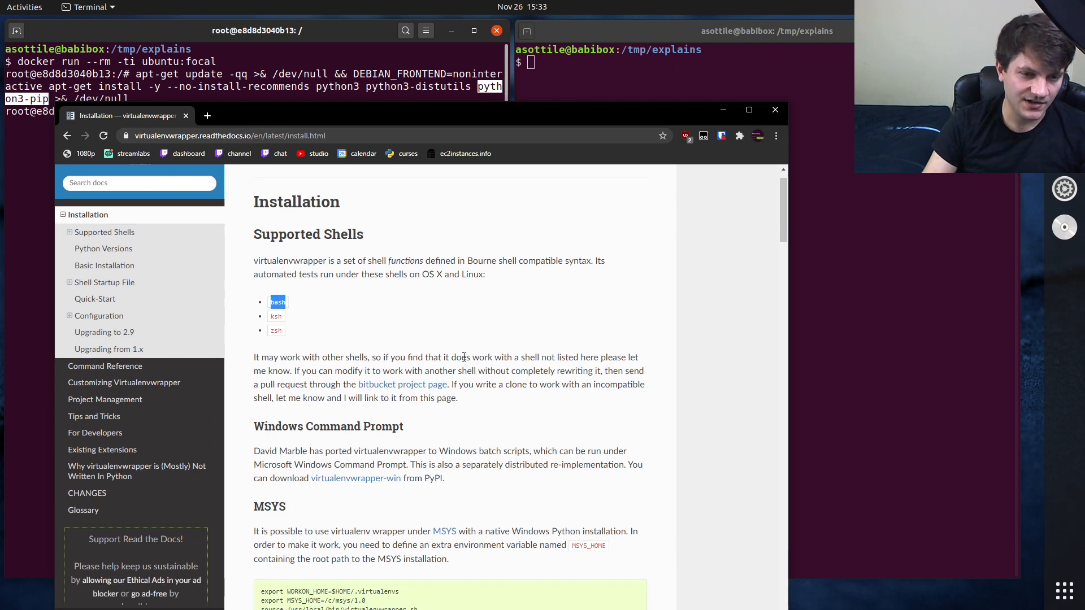
scroll("down", 3)
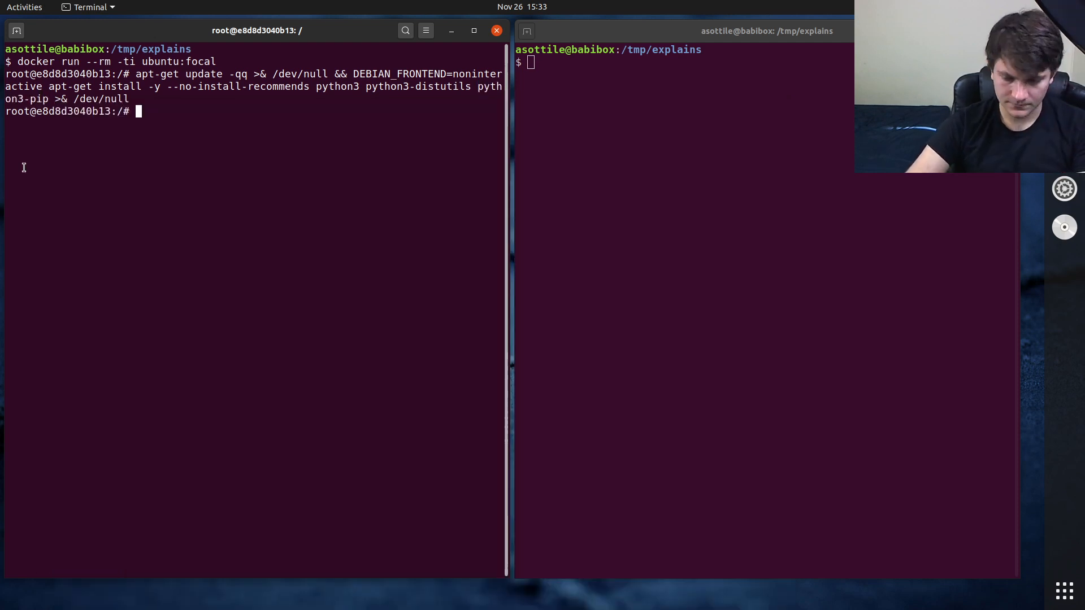
- Run 'python -m pip install virtualenvwrapper' in the container shell
type("python -m pip instal")
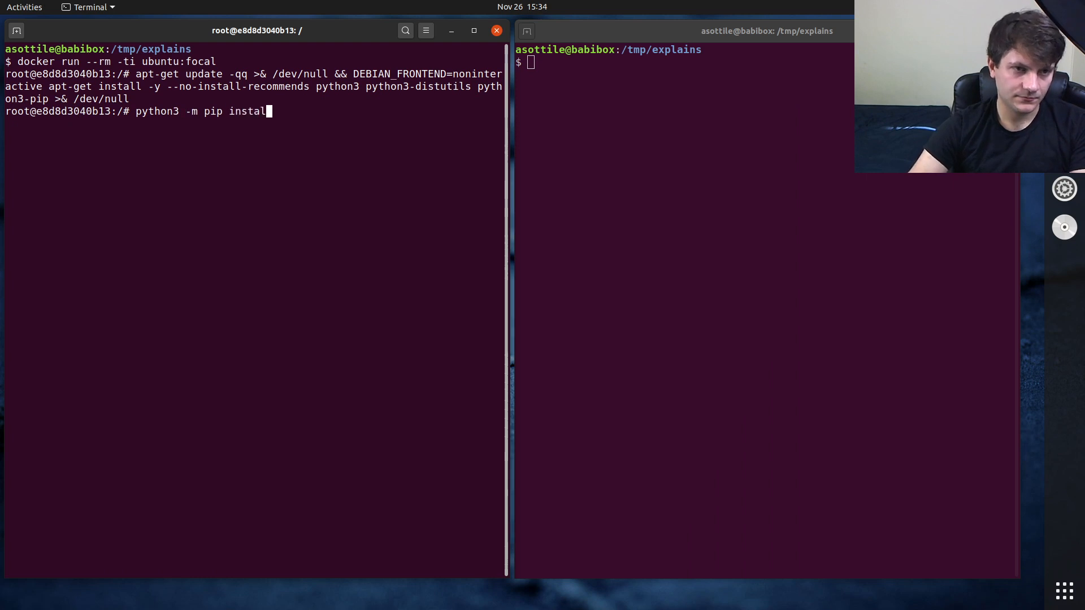
type("virtual")
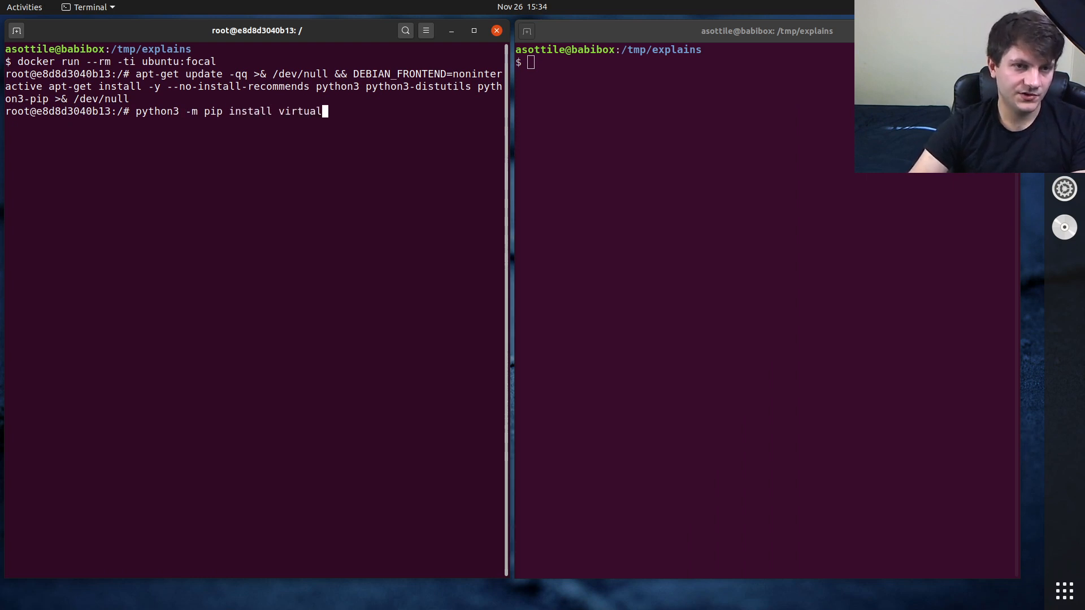
type("envwrapper")
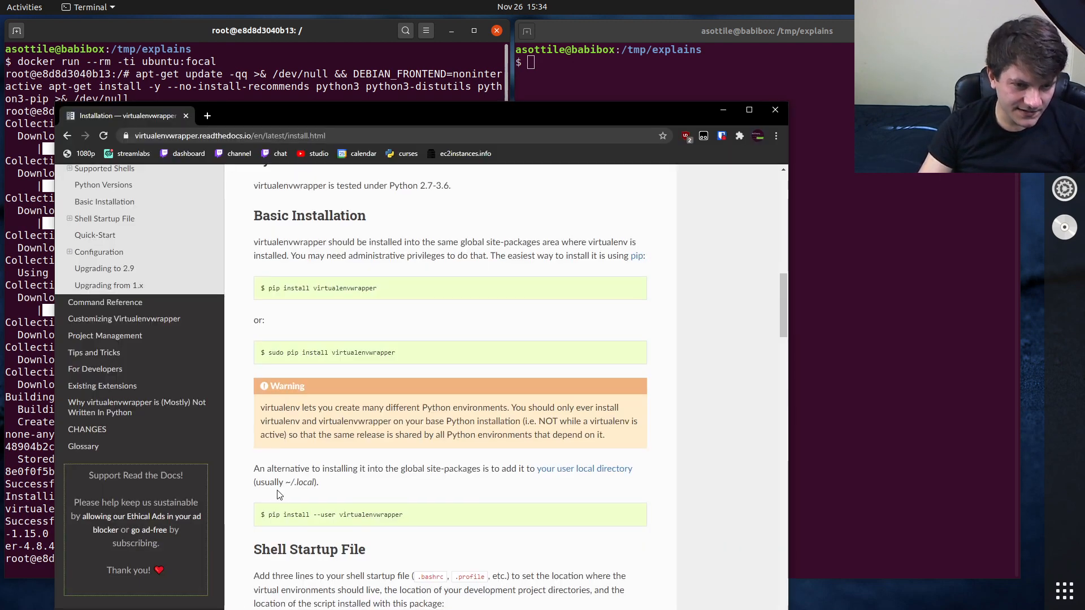
- Select the three export/source lines from the Shell Startup File section
scroll("down", 3)
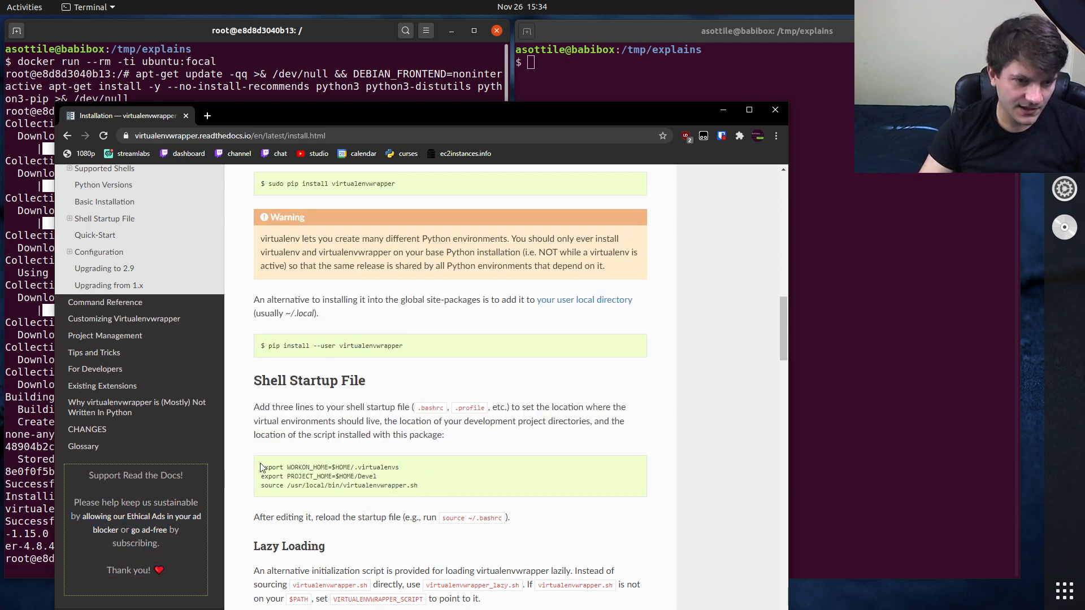
left_click_drag(261, 466, 418, 485)
type("pip ins")
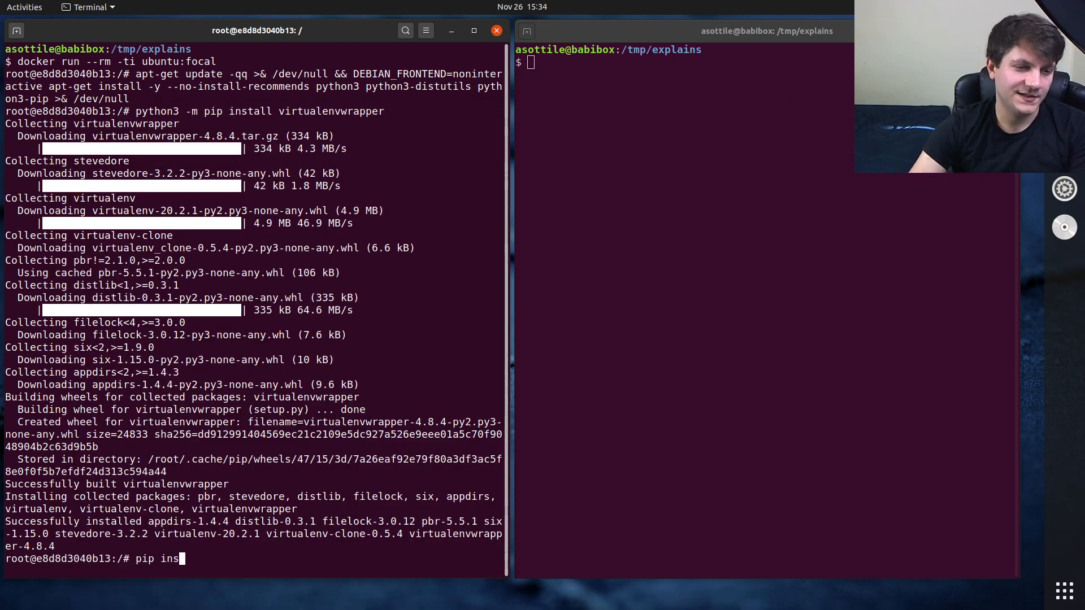
- Install babi with pip and save the three pasted virtualenvwrapper lines in ~/.bashrc
type("tall babi")
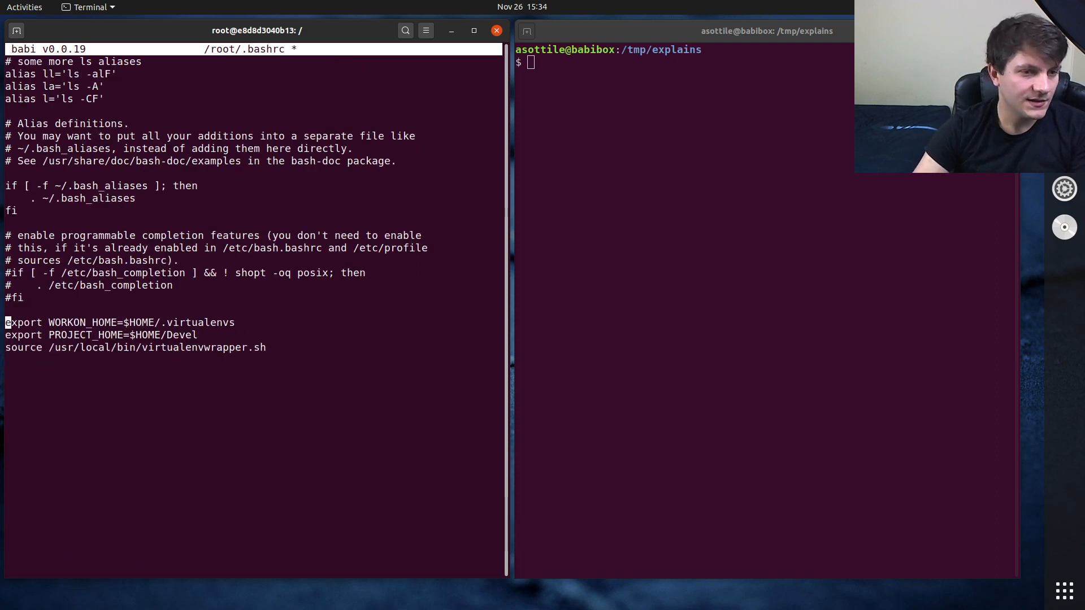
key("ctrl+s")
type(";s")
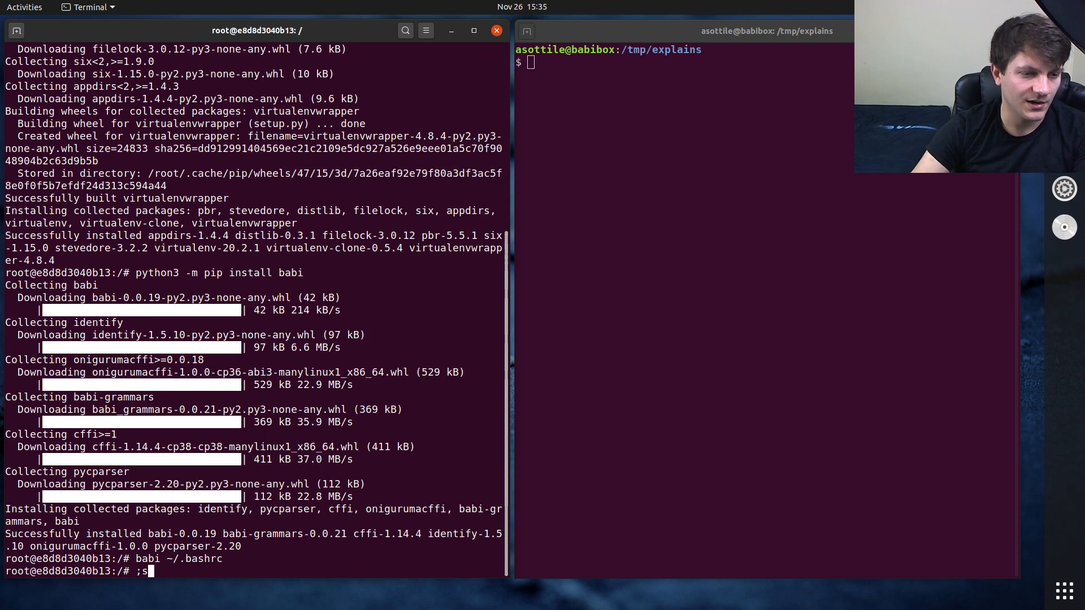
- Verify virtualenvwrapper.sh under /usr/local, then set PROJECT_HOME to $HOME/workspace in ~/.bashrc
type("ls /usr/local/bin/virtualenvwrapper.sh")
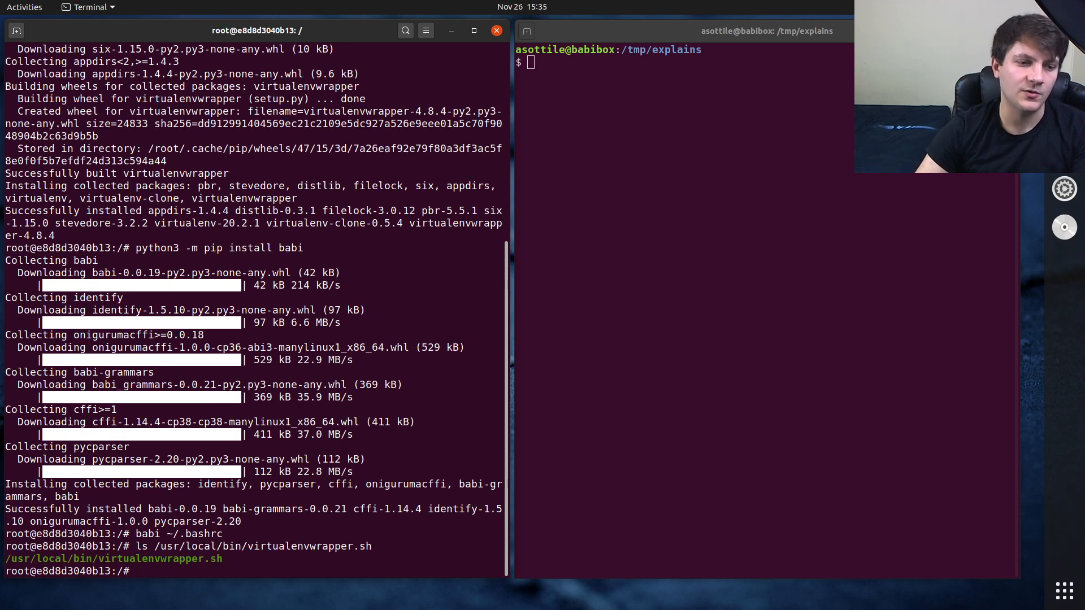
type("babi ~/.bashrc")
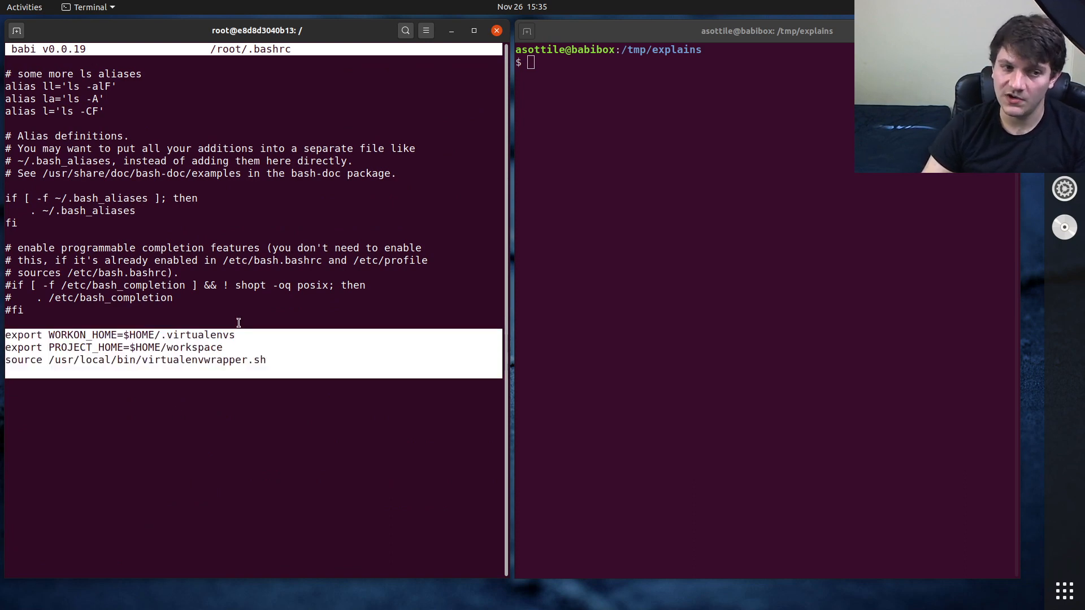
key("ctrl+s")
type("source ~/.bashrc")
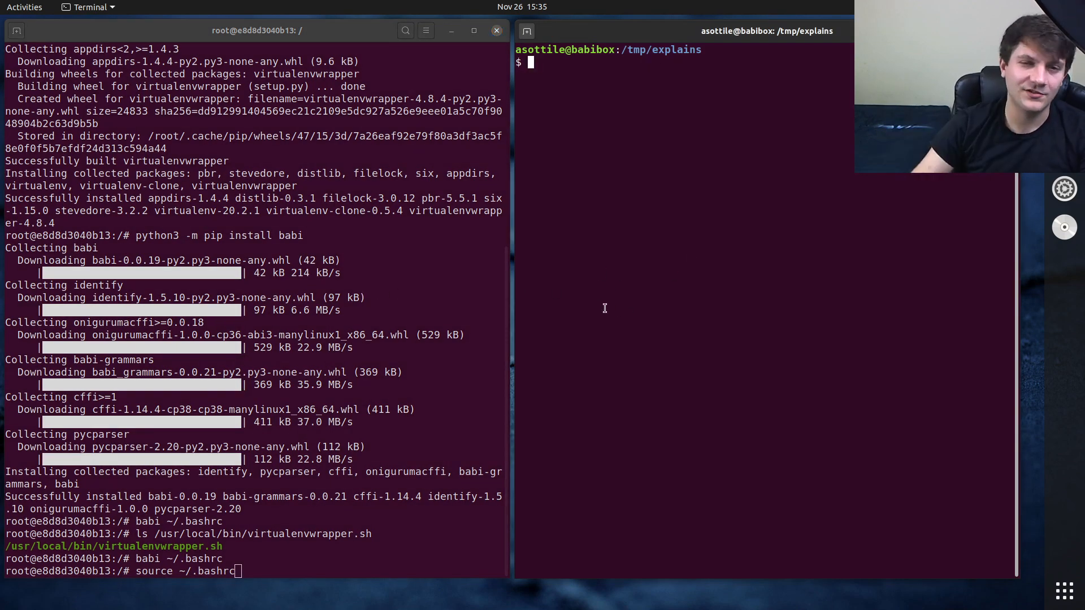
- Open a second shell in container e8d8d3040b13 via docker exec -ti ... bash
type("docker ps")
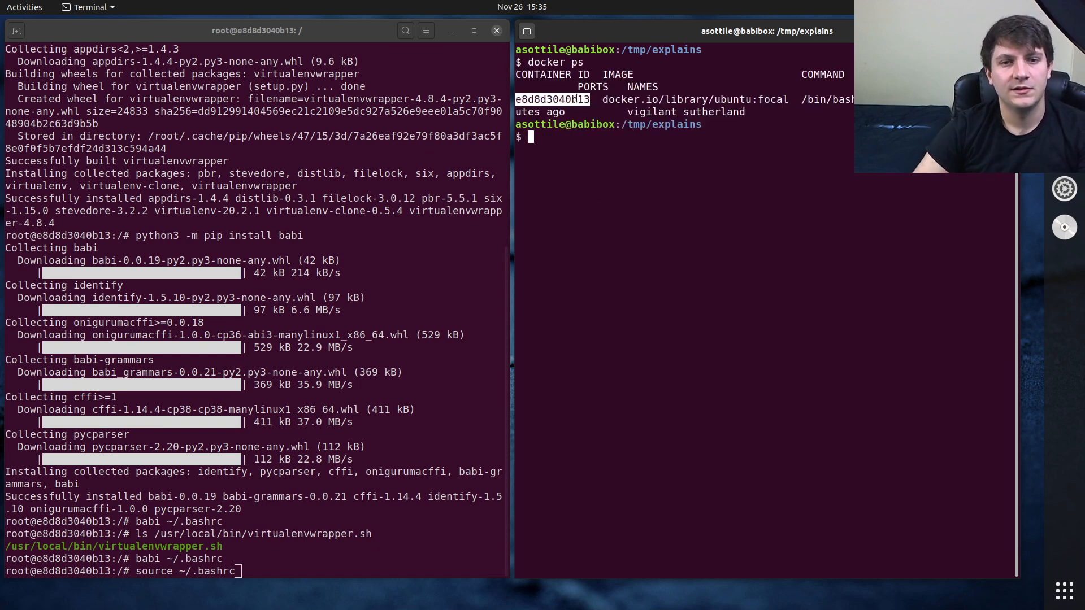
type("docker exec -ti")
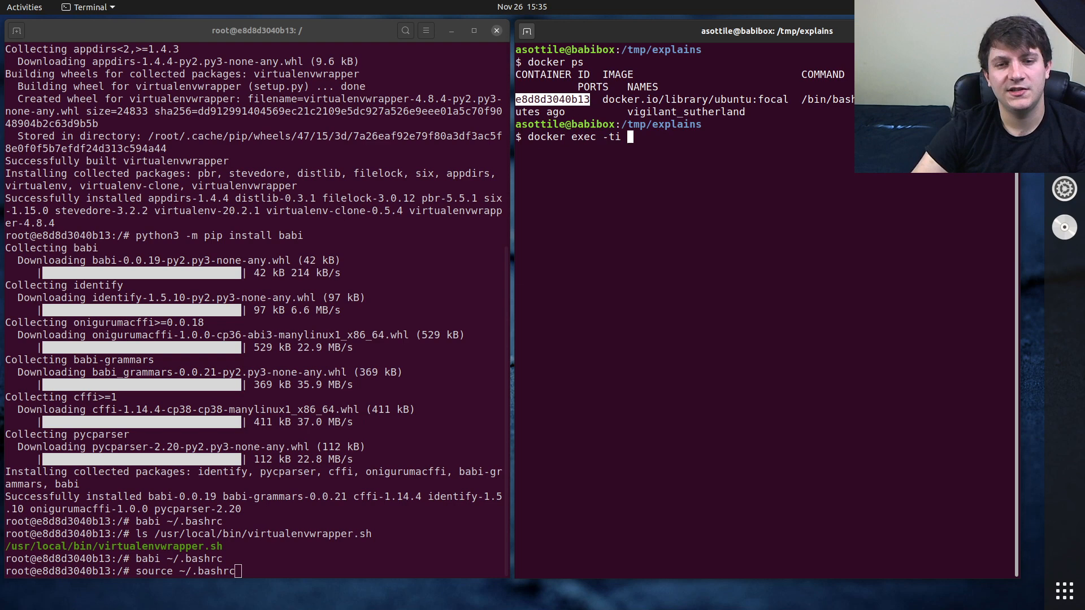
type("e8d8d3040b13 bash")
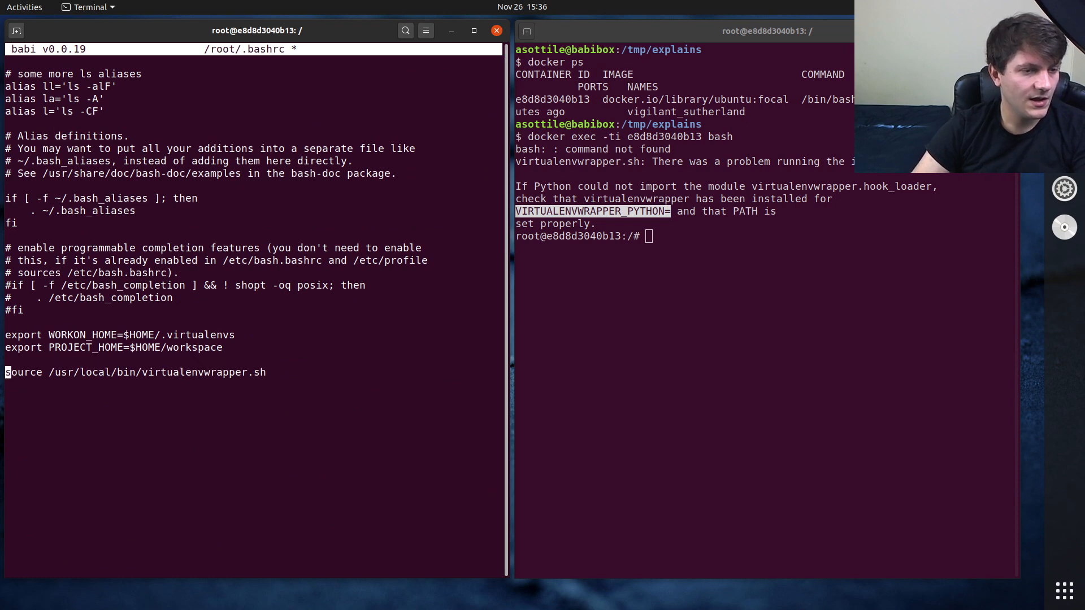
- Add 'export VIRTUALENVWRAPPER_PYTHON=/usr/bin/python3' to ~/.bashrc
type("export VIRTUALENVWRAPPER_PYTHON=")
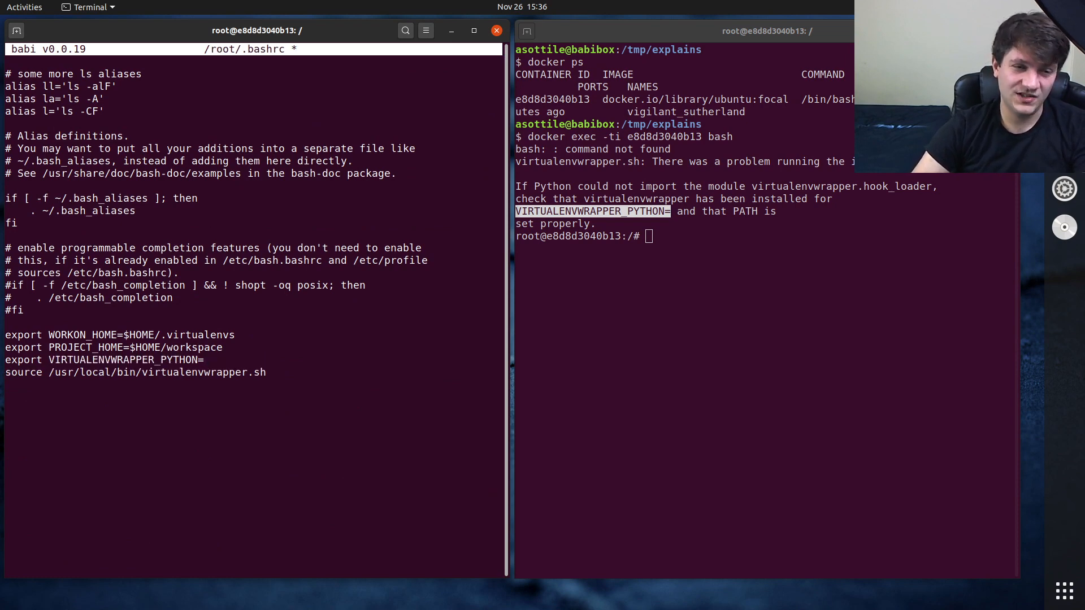
type("/usr/bin/p")
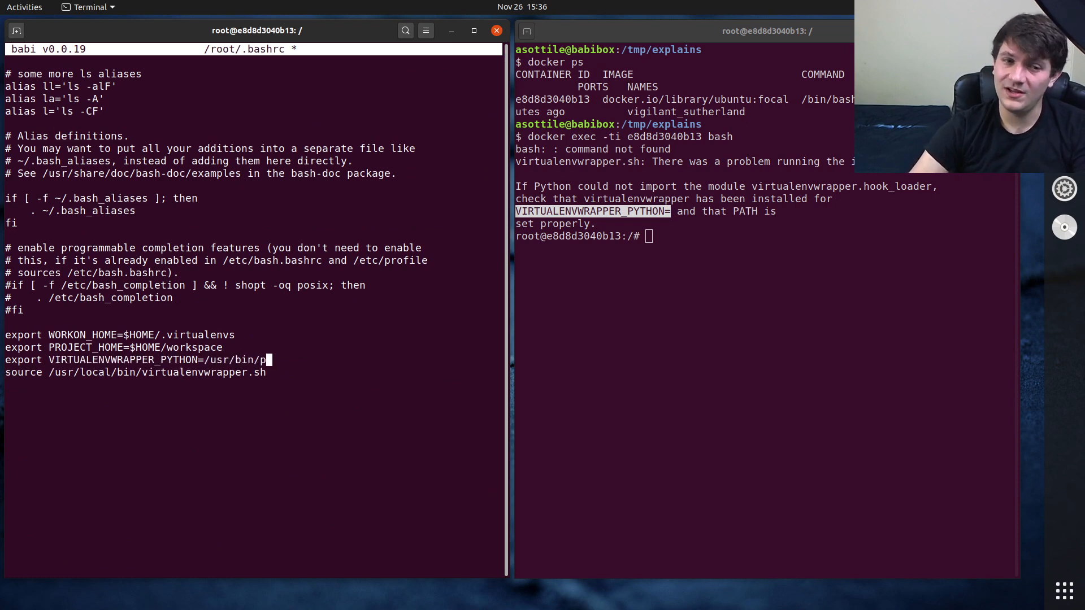
type("ython")
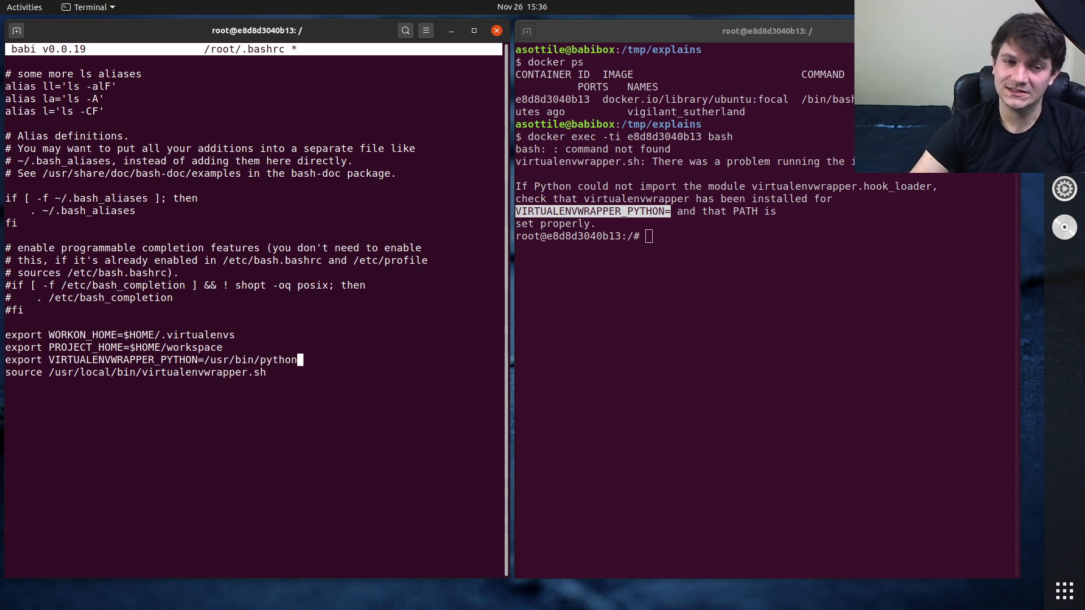
type("3")
left_click(766, 235)
type("exit")
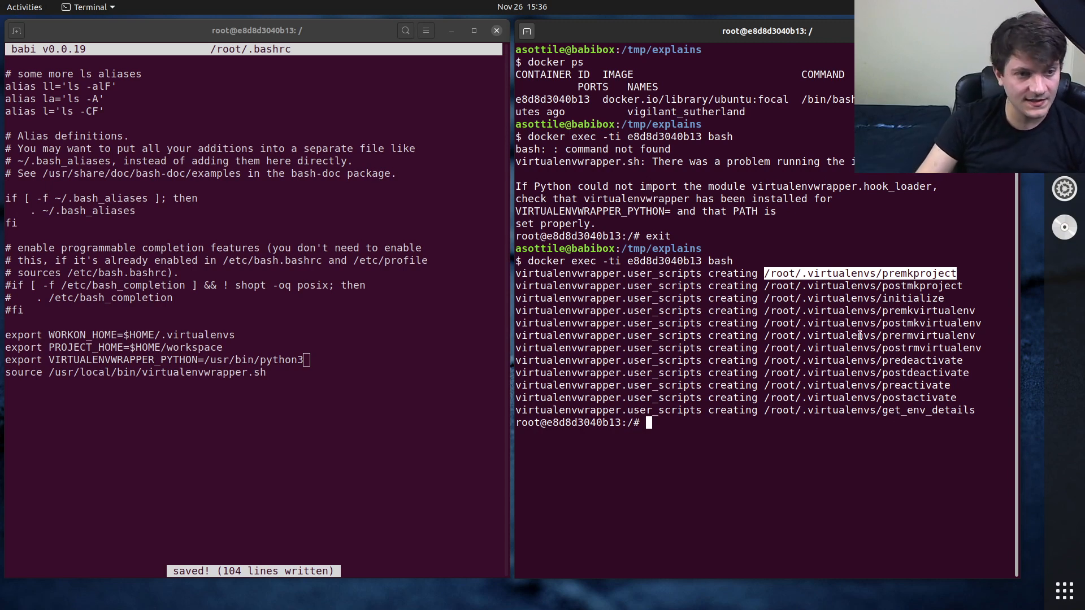
mouse_move(941, 407)
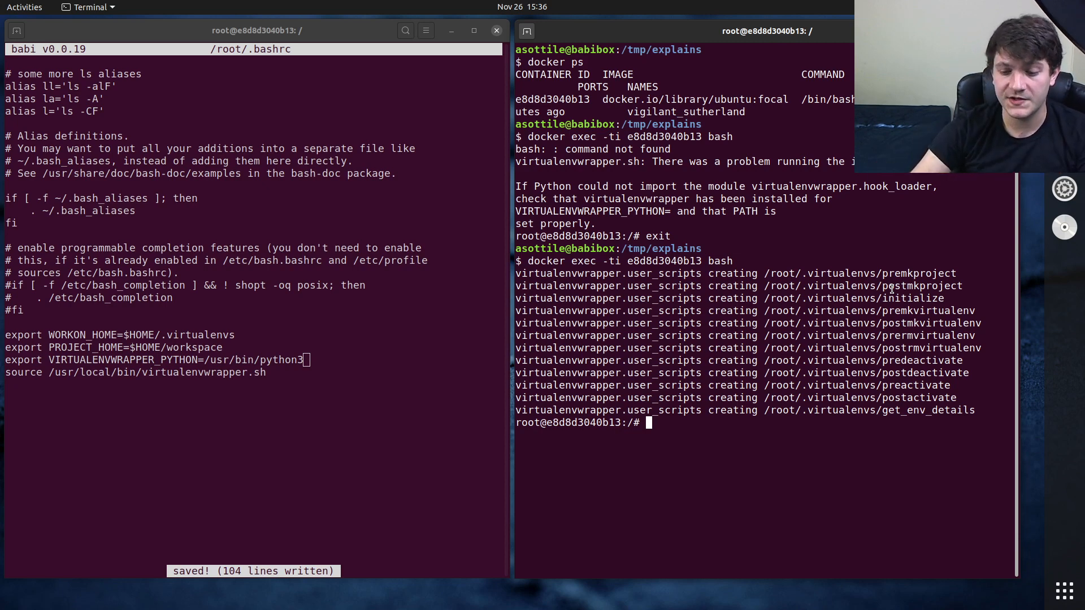
- Run workon foo to see it is missing, then create it with mkvirtualenv foo
type("workon foo")
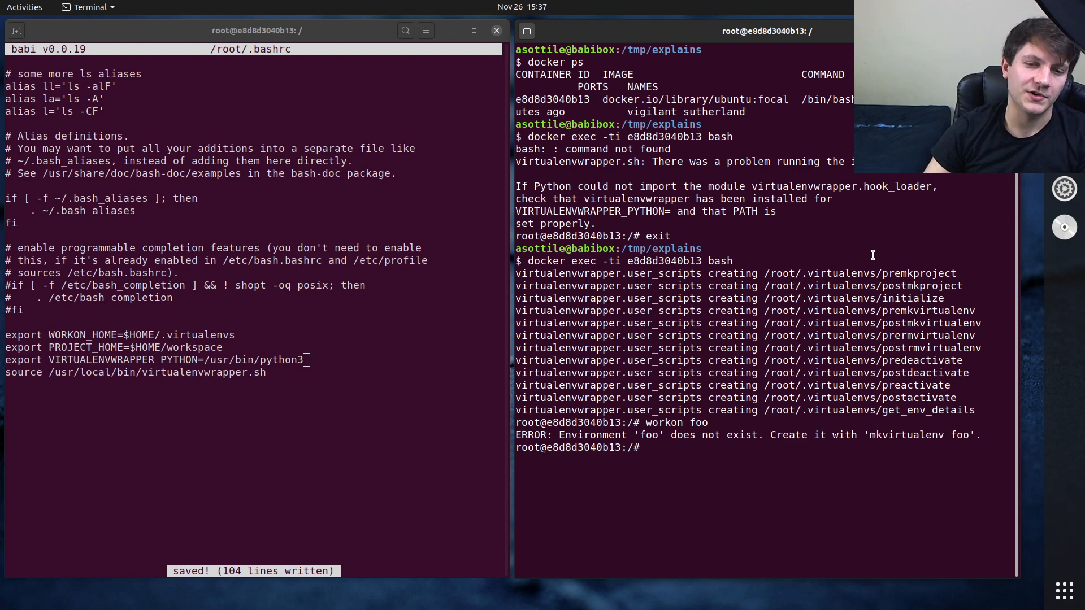
type("mkvirtualenv")
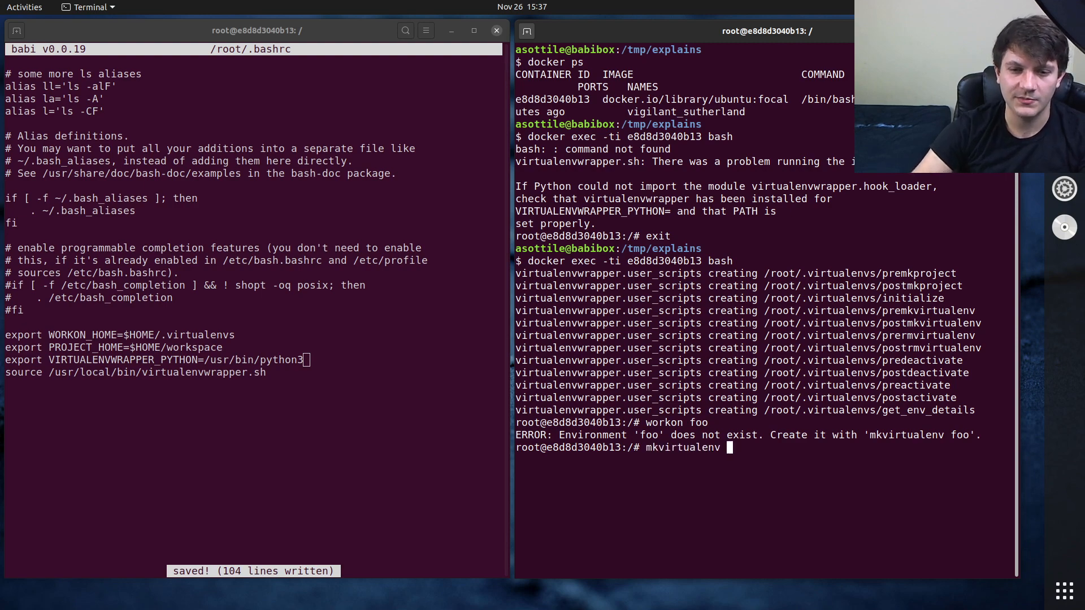
type("foo")
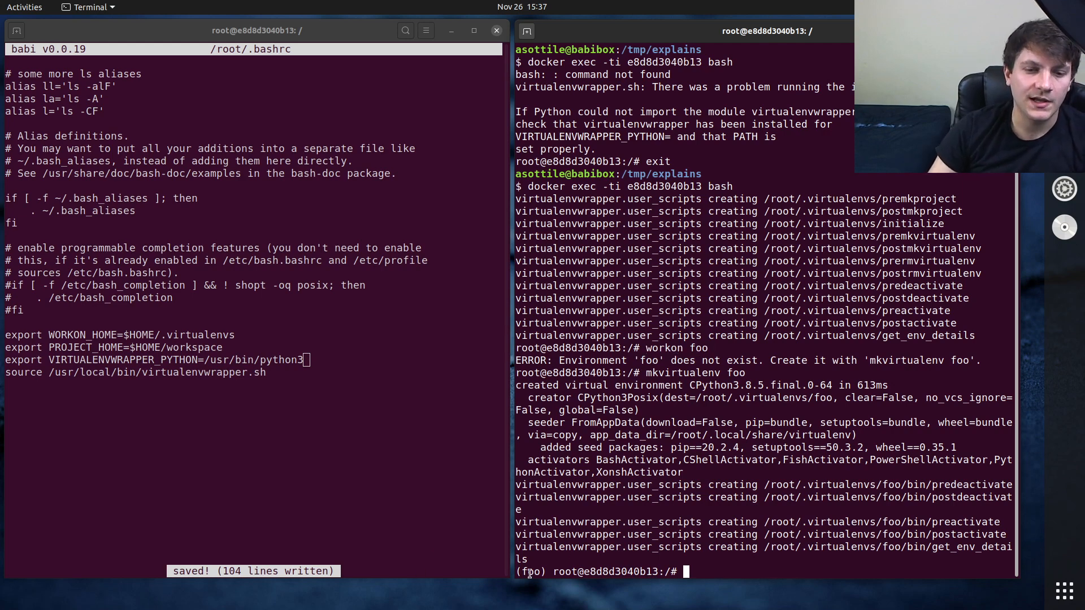
- Install pyupgrade into foo, then create a second virtualenv bar
type("pip")
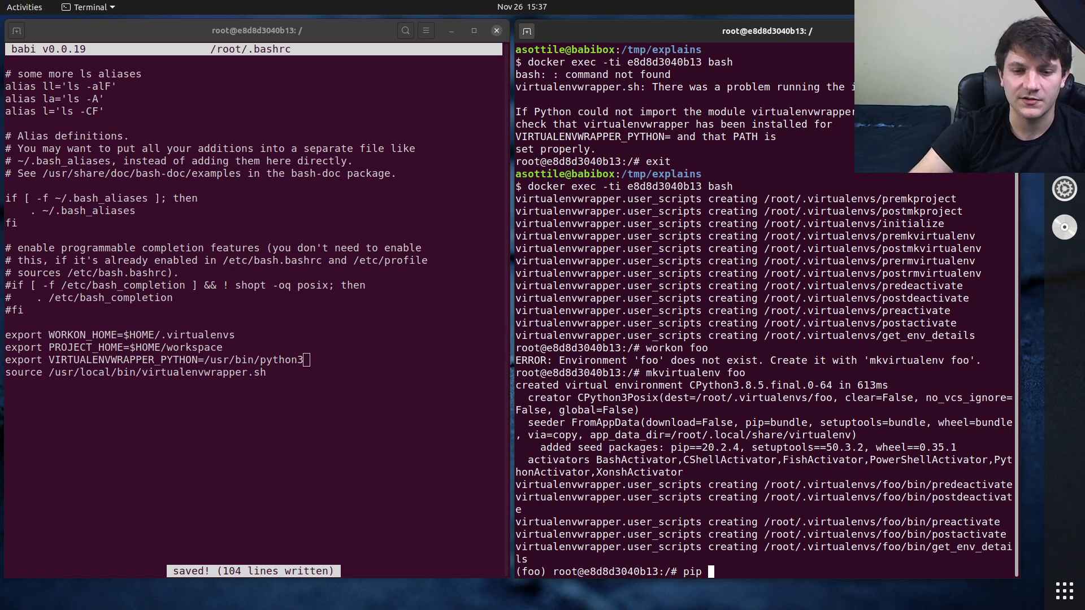
type("install p")
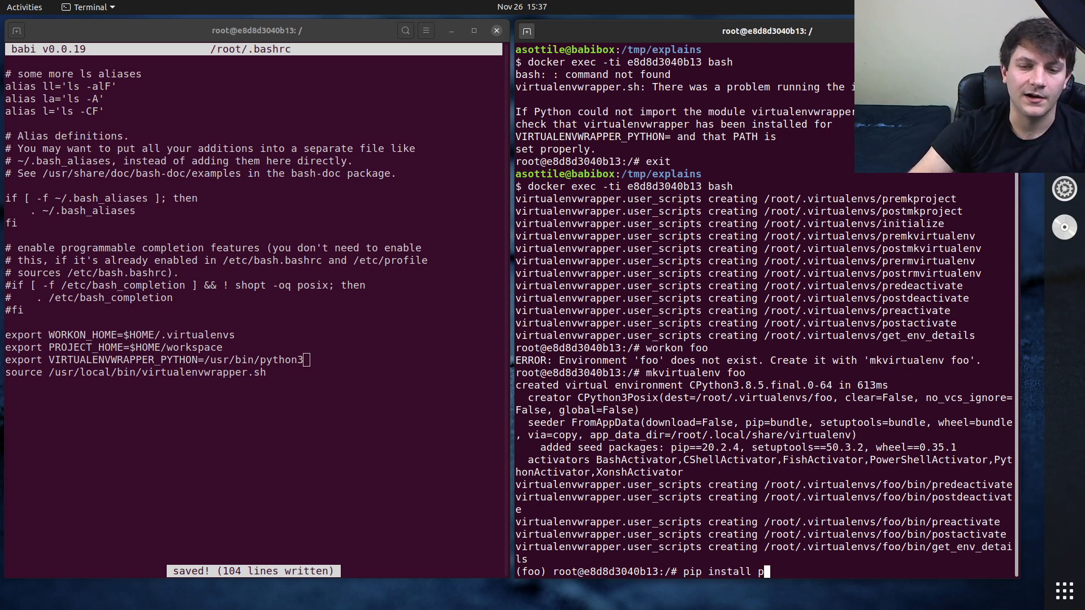
type("yupgrade")
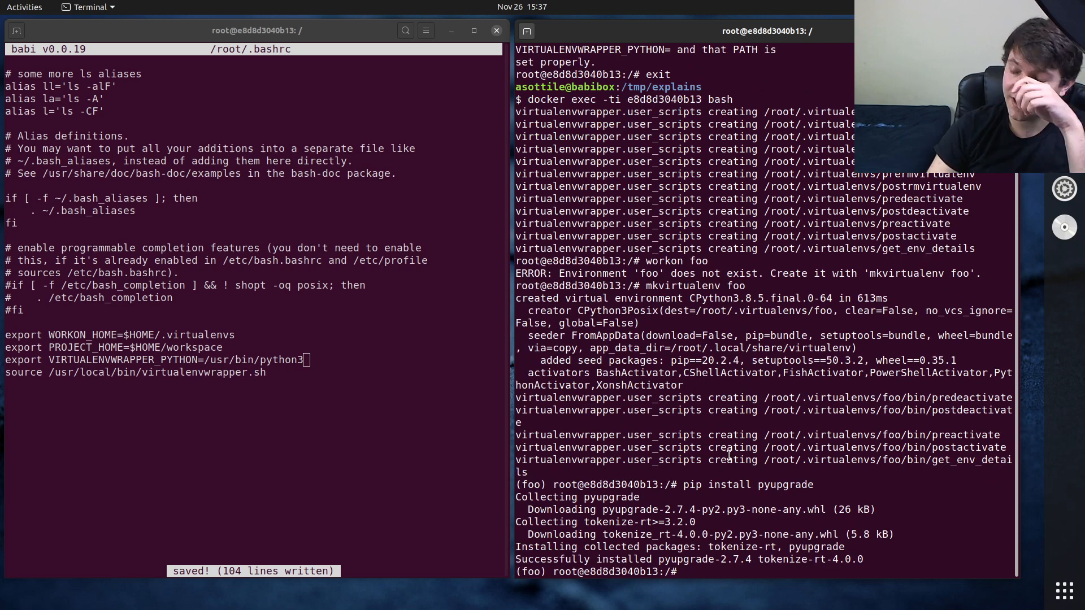
type("mk")
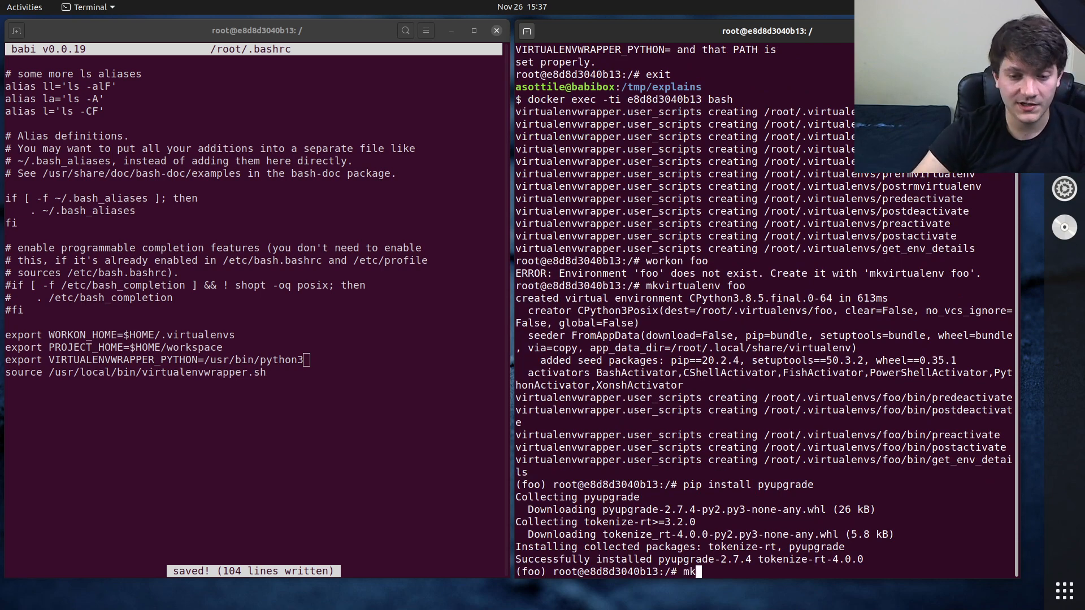
type("virtualenv bar")
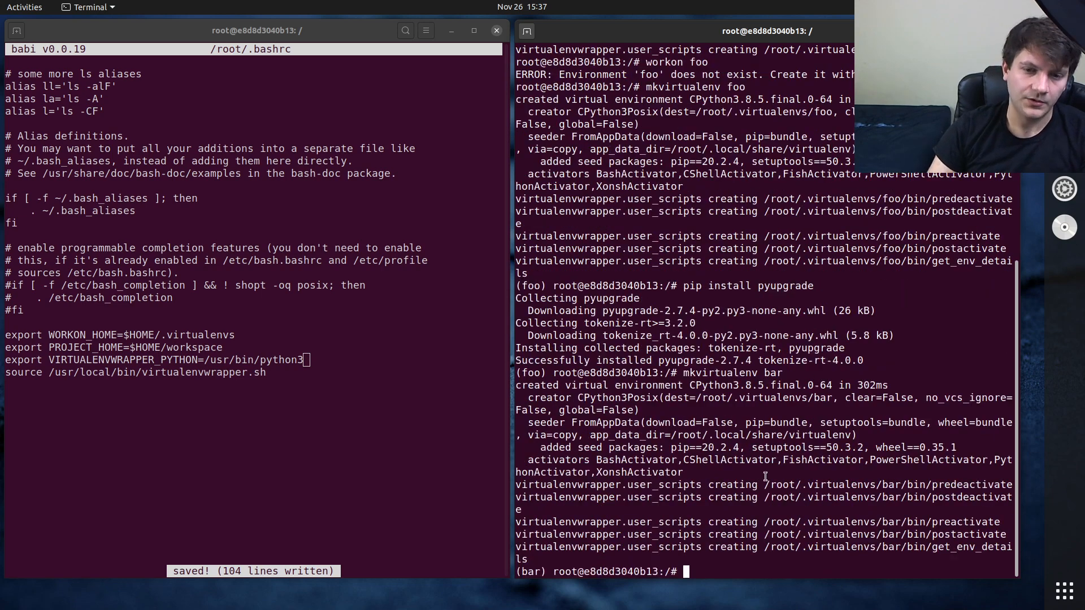
- Compare pip freeze output: bar is empty, foo (via workon foo) lists pyupgrade
type("pip freeze")
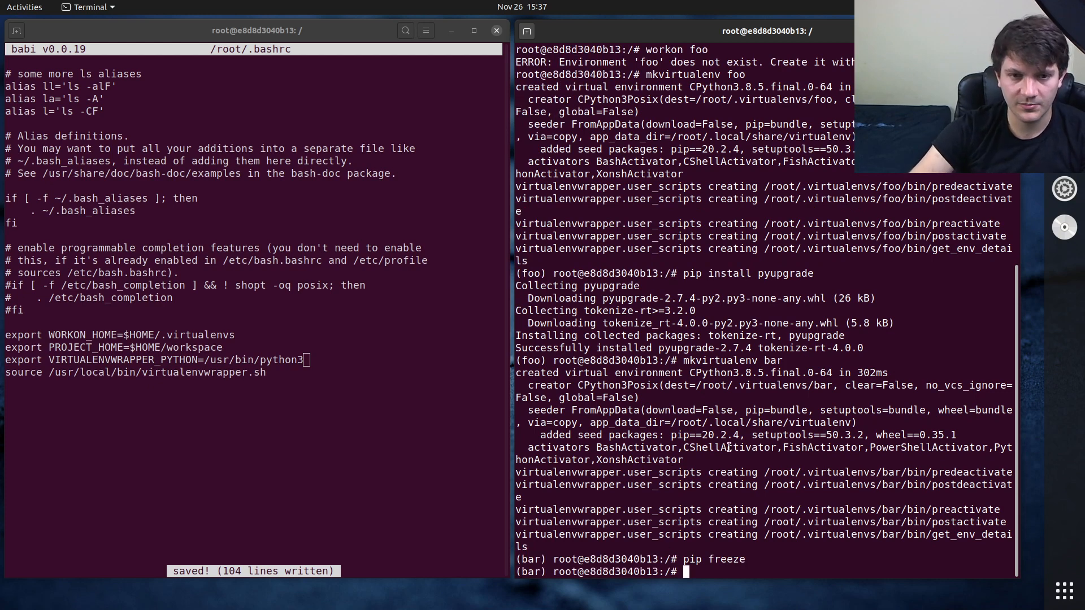
type("workon foo")
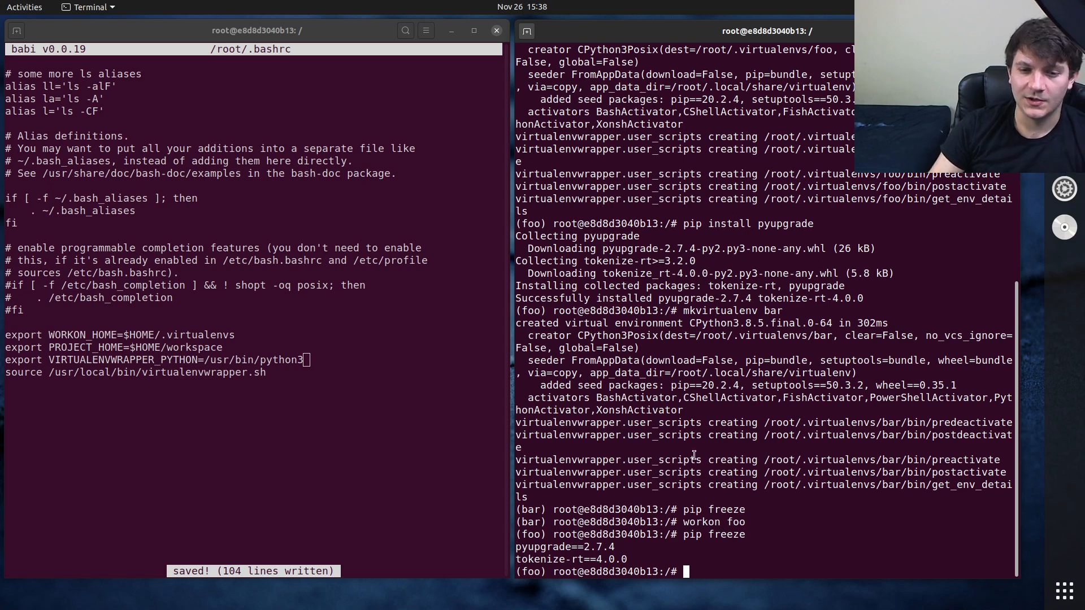
double_click(701, 522)
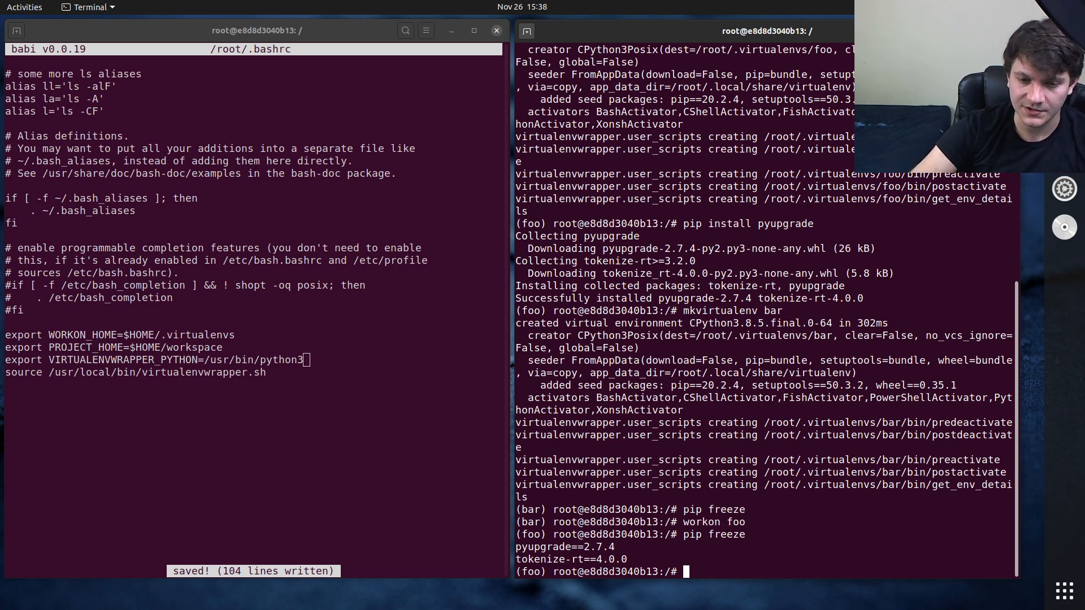
- Run 'type workon' and highlight the function's argument-handling lines
type("type wo")
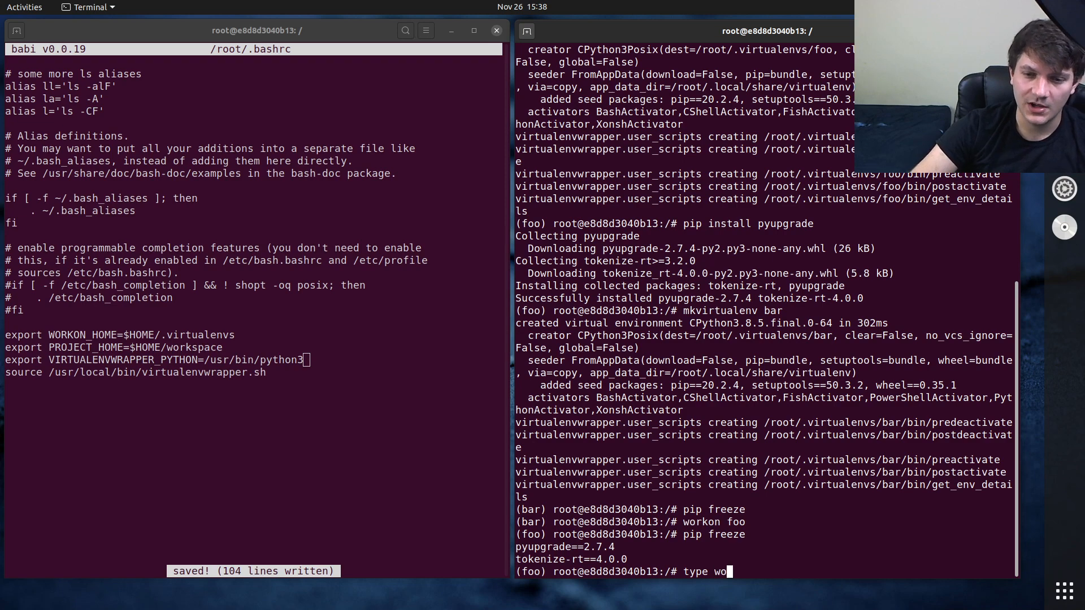
key("Return")
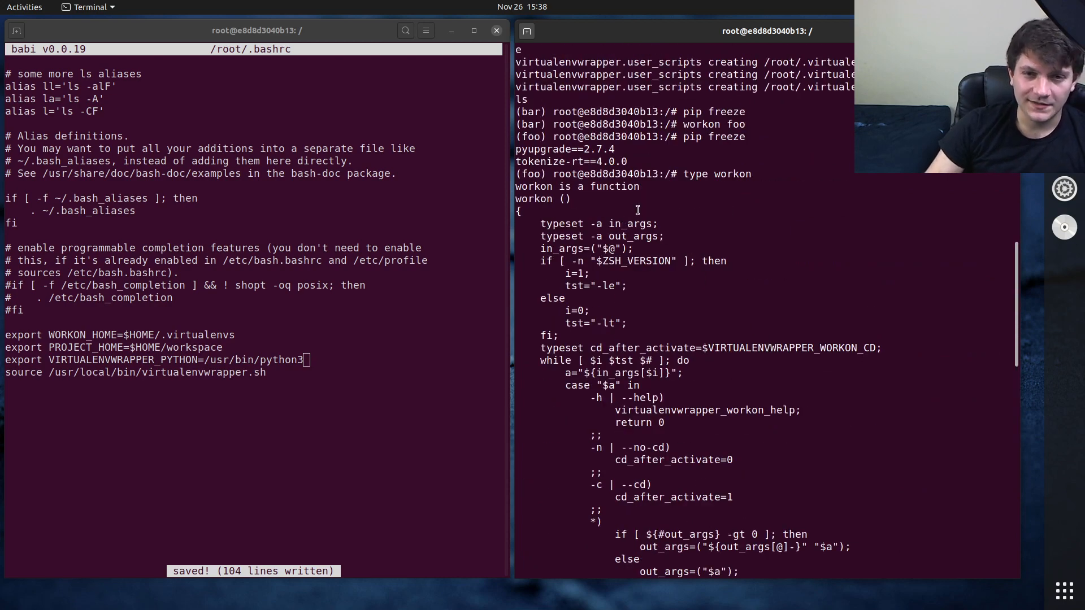
left_click_drag(637, 223, 783, 477)
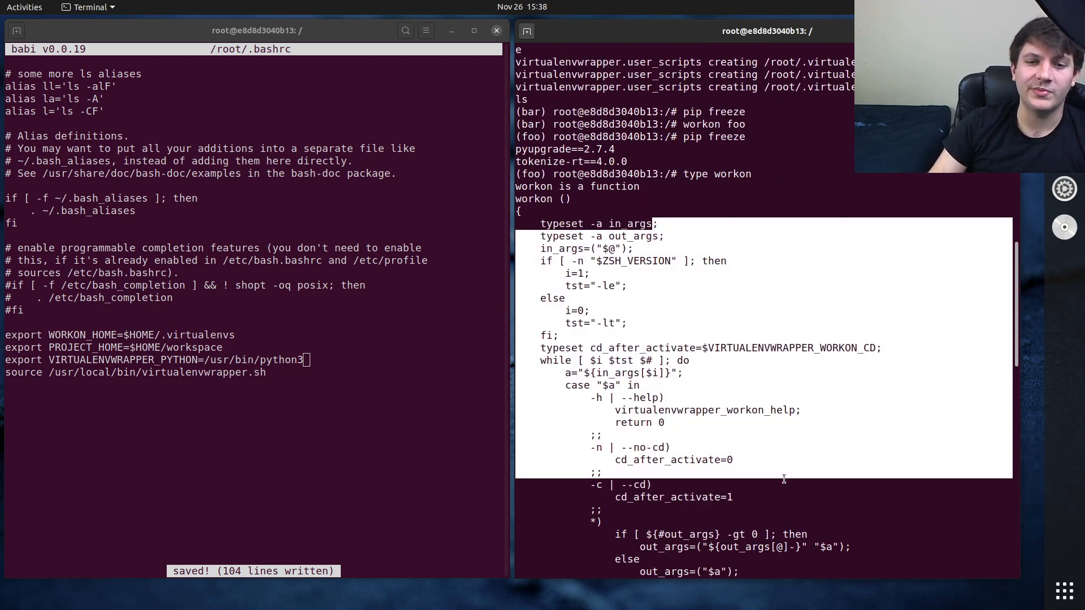
scroll("down", 3)
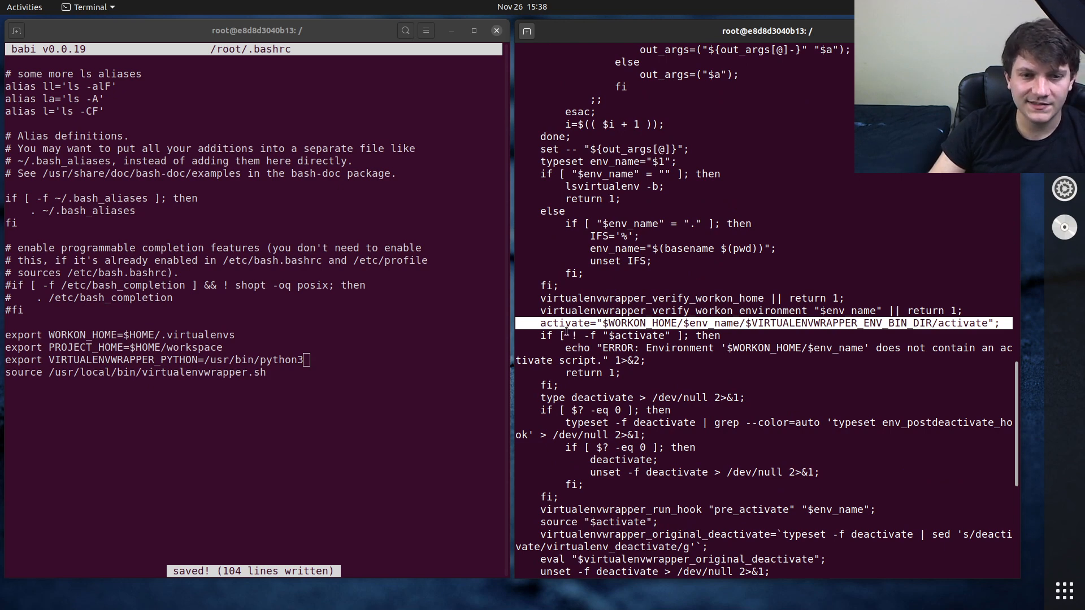
mouse_move(597, 511)
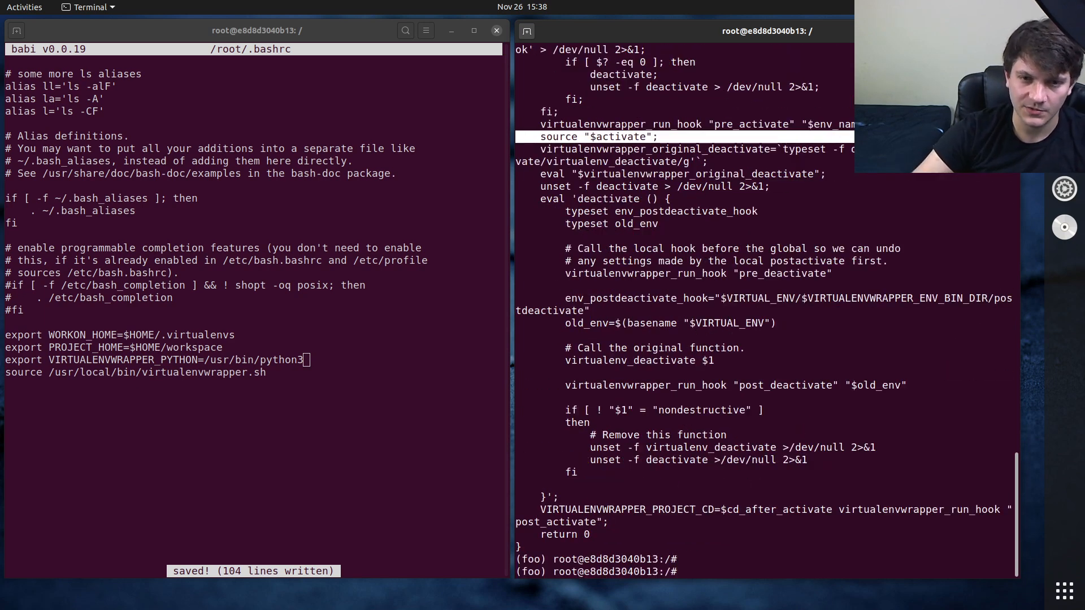
- Run 'type mkvirtualenv' and scroll through its printed shell function body
type("type mkvi")
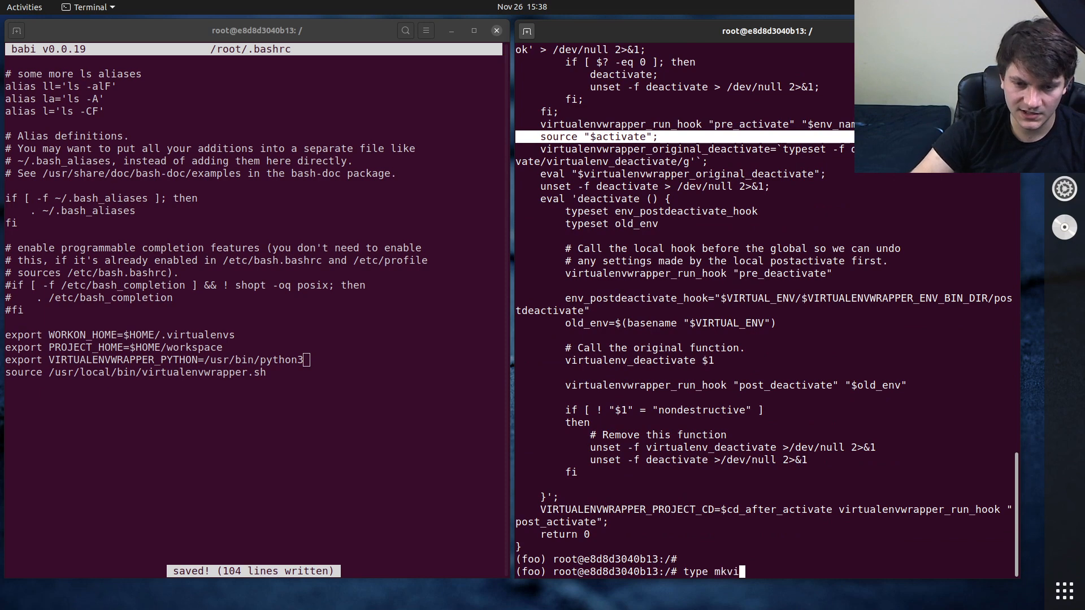
type("tualenv")
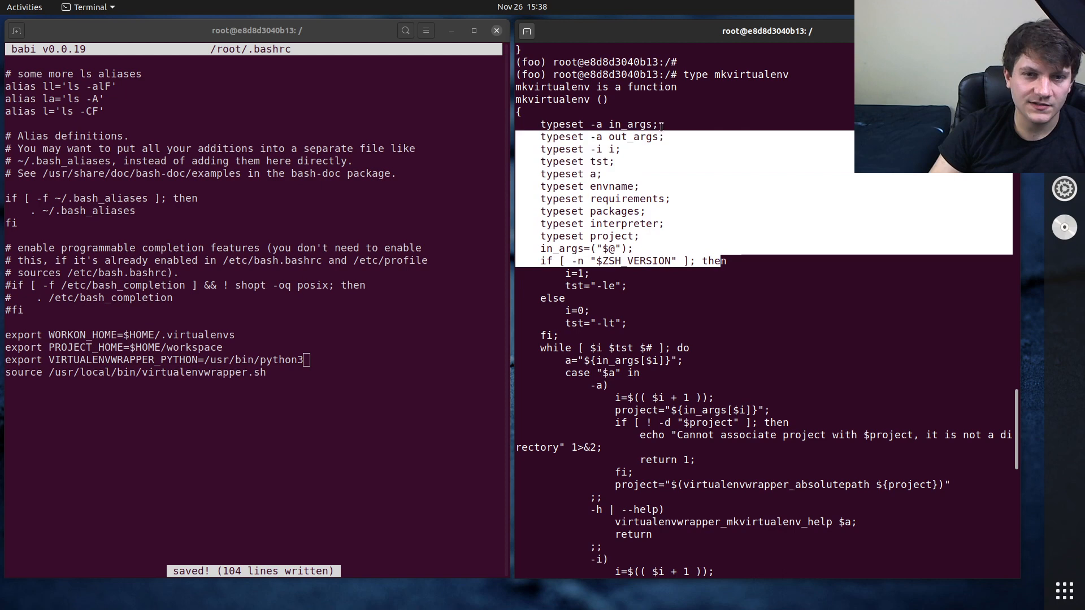
scroll("down", 3)
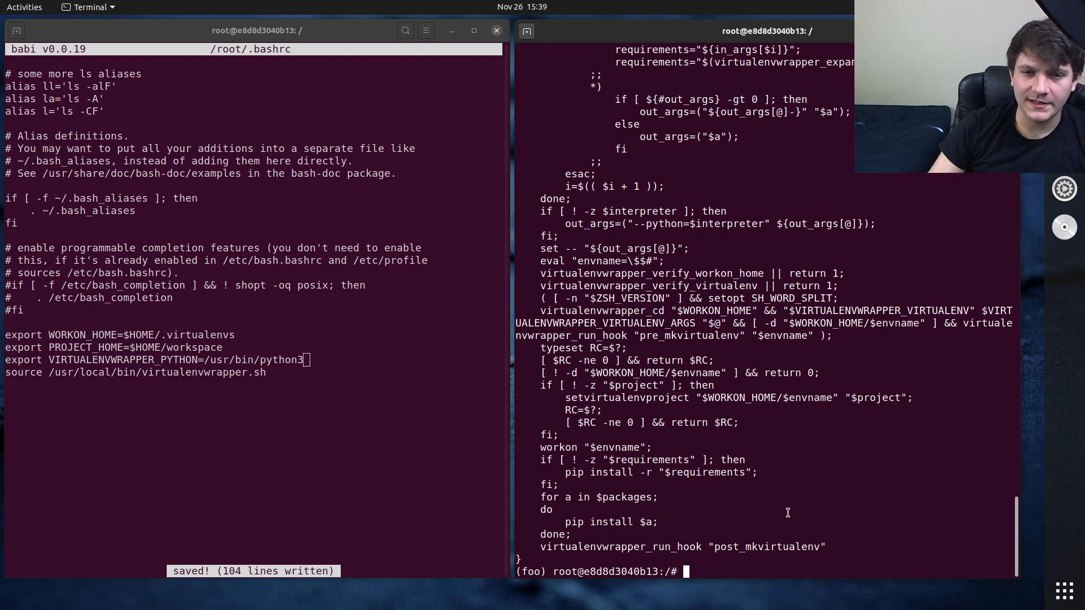
type("type mkvirtualenv")
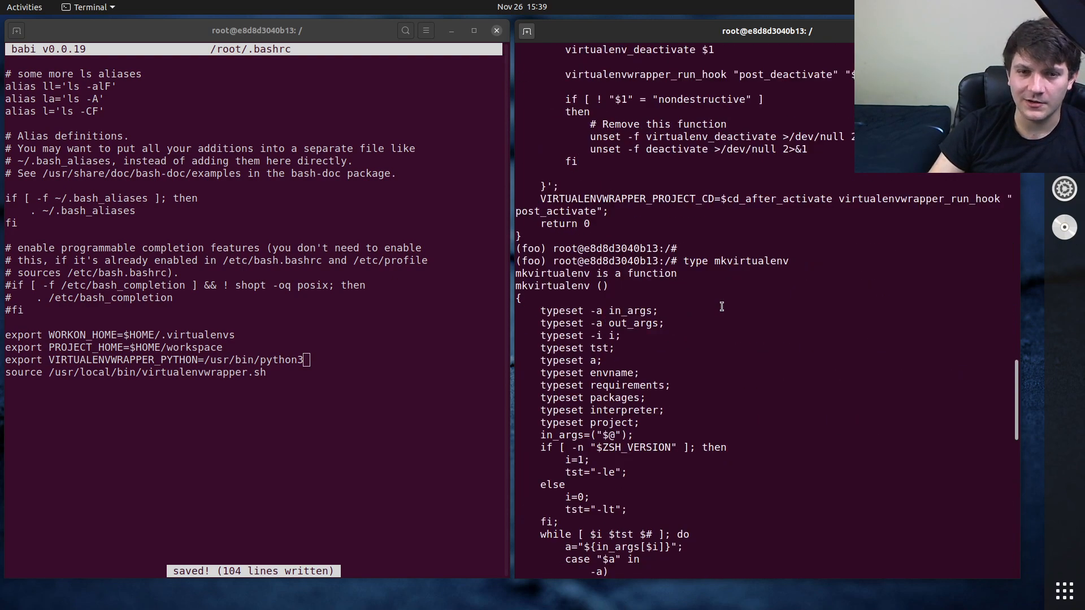
mouse_move(720, 308)
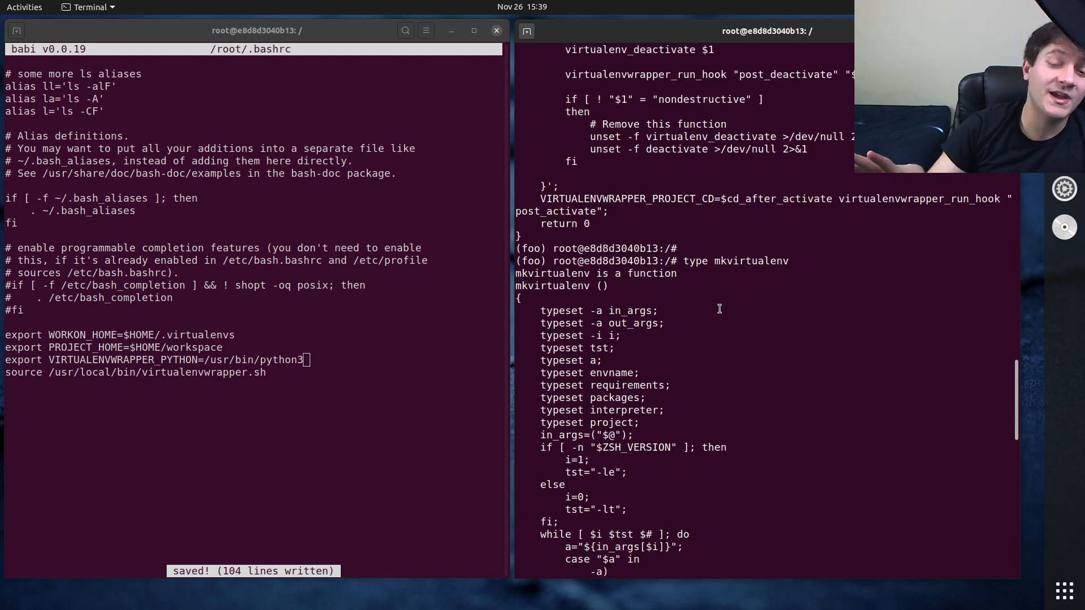